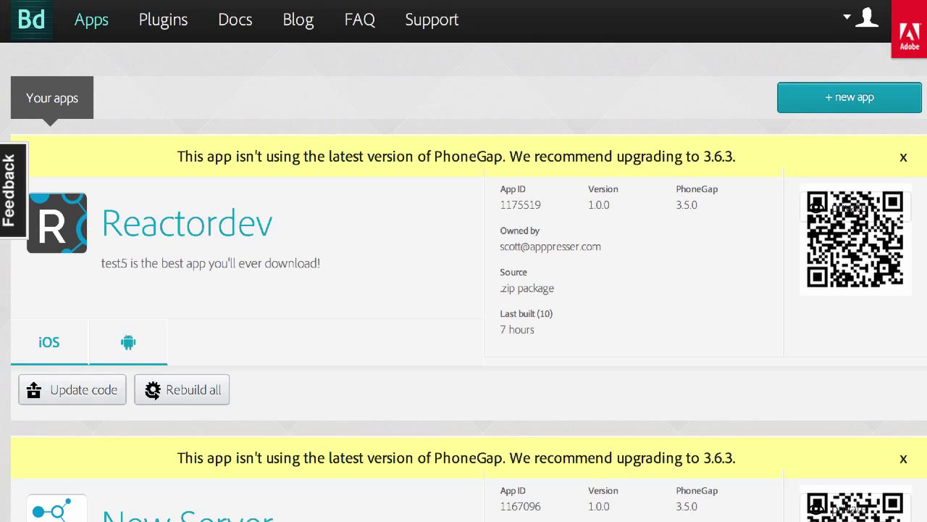
mouse_move(530, 100)
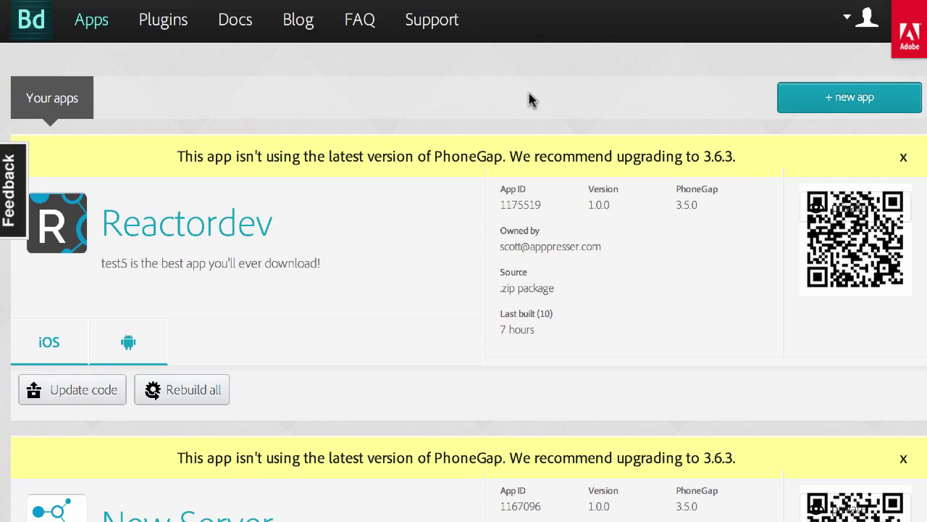
mouse_move(264, 151)
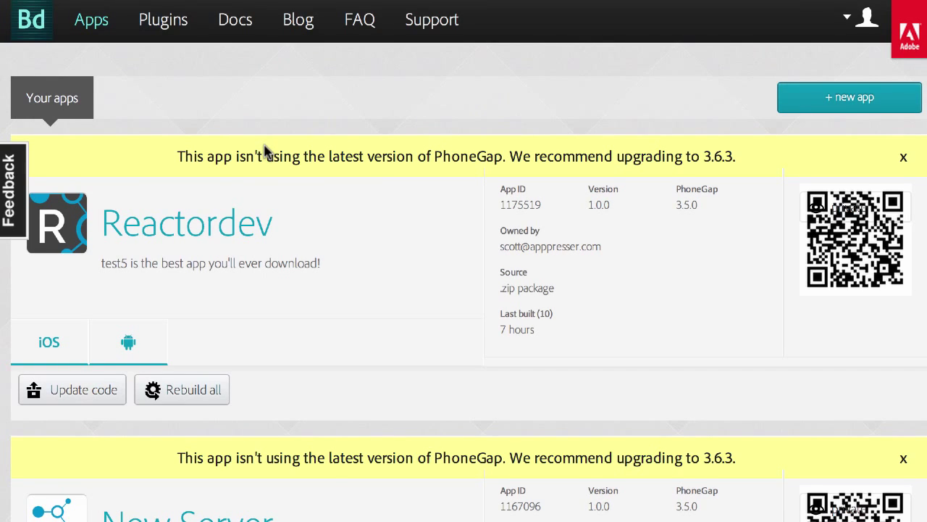
mouse_move(145, 257)
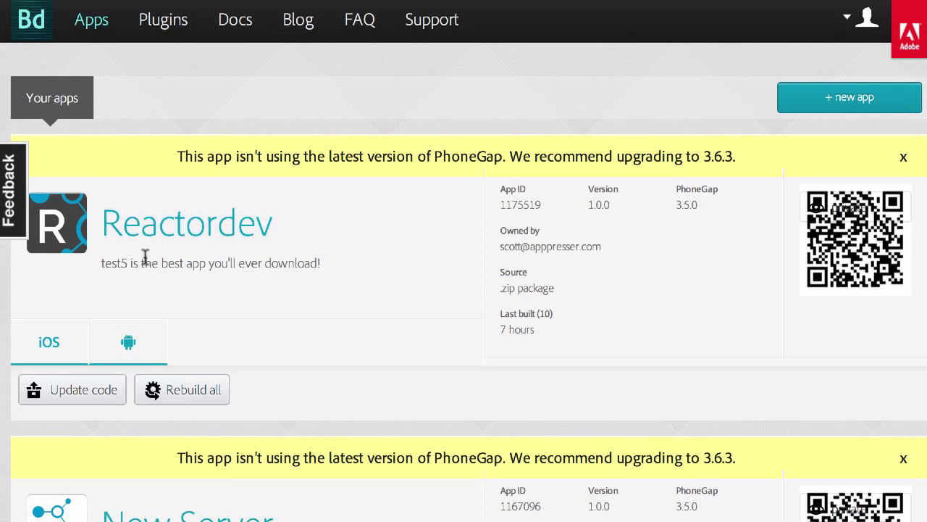
mouse_move(200, 239)
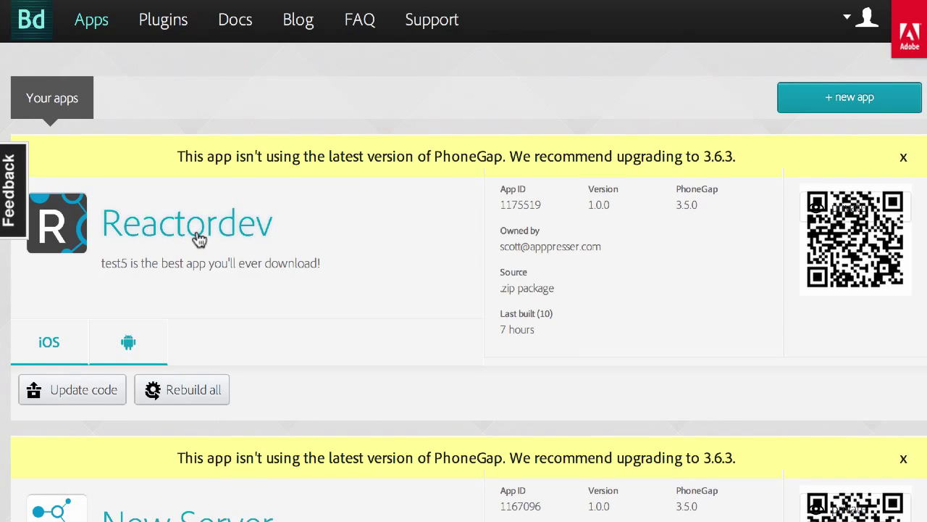
mouse_move(853, 25)
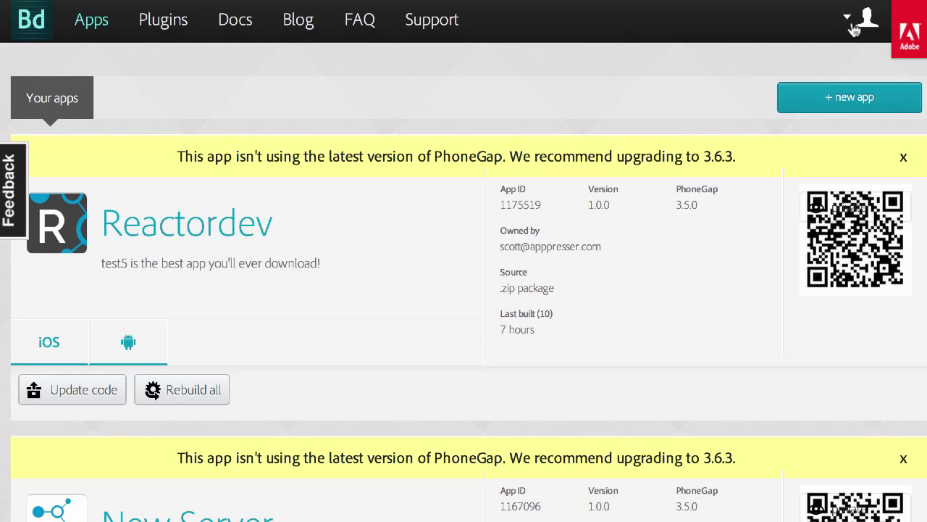
Go to Edit account's Signing Keys tab and scroll down to the iOS keys
click(866, 19)
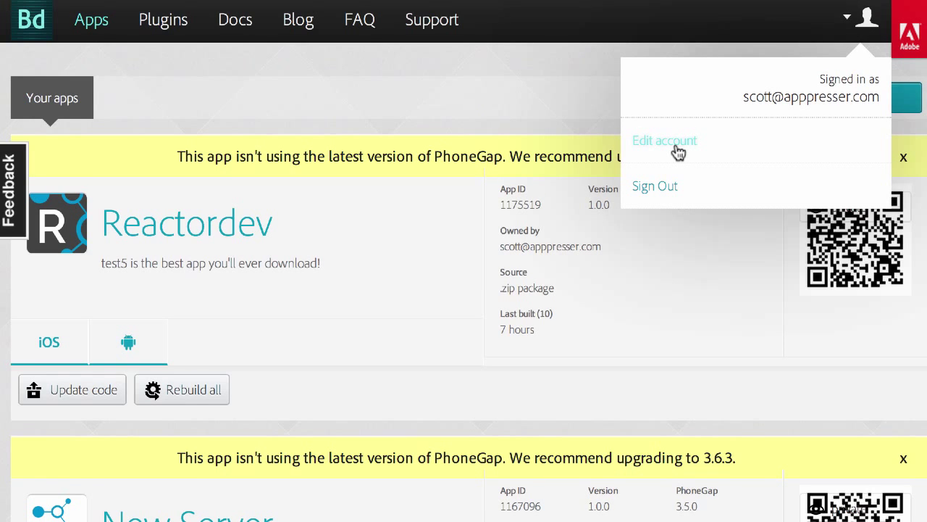
click(664, 140)
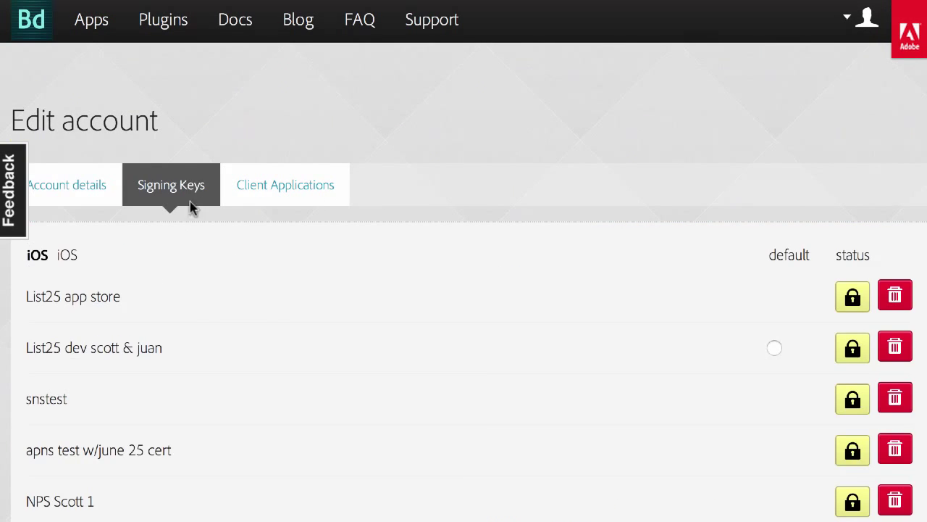
scroll(down, 3)
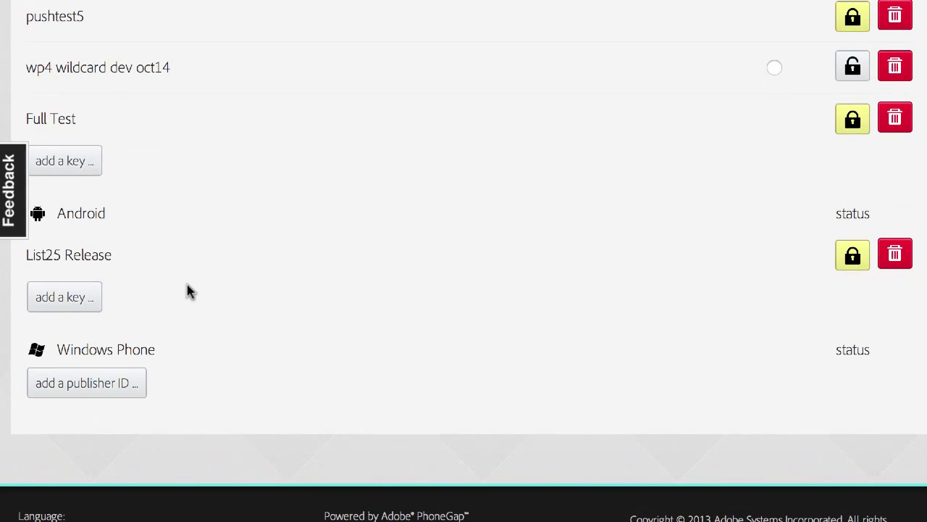
mouse_move(65, 160)
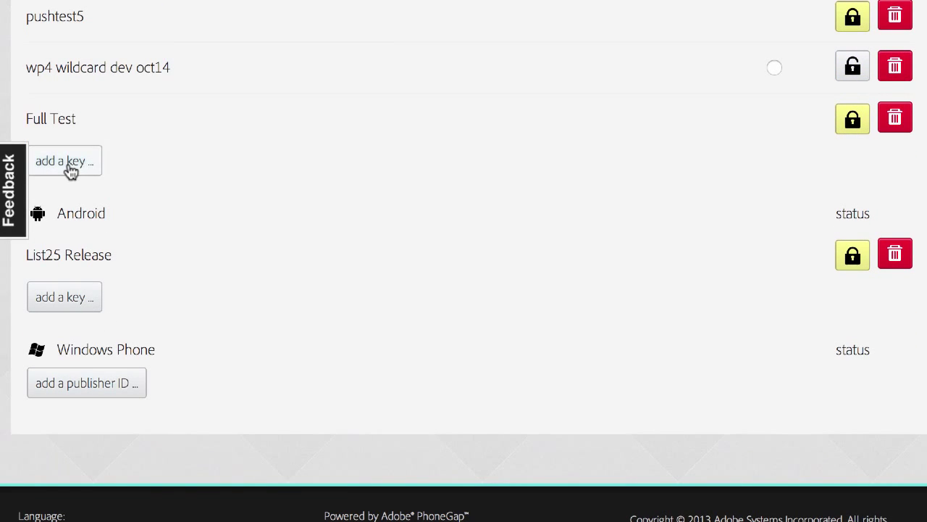
Submit iOS key 'Reactor dev test' with its p12 certificate and provisioning profile files
click(65, 160)
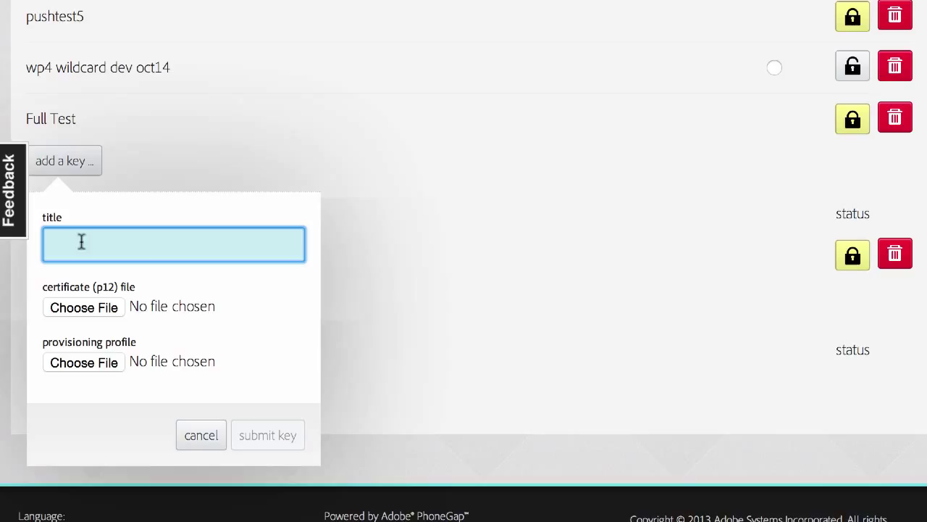
text(Reactor)
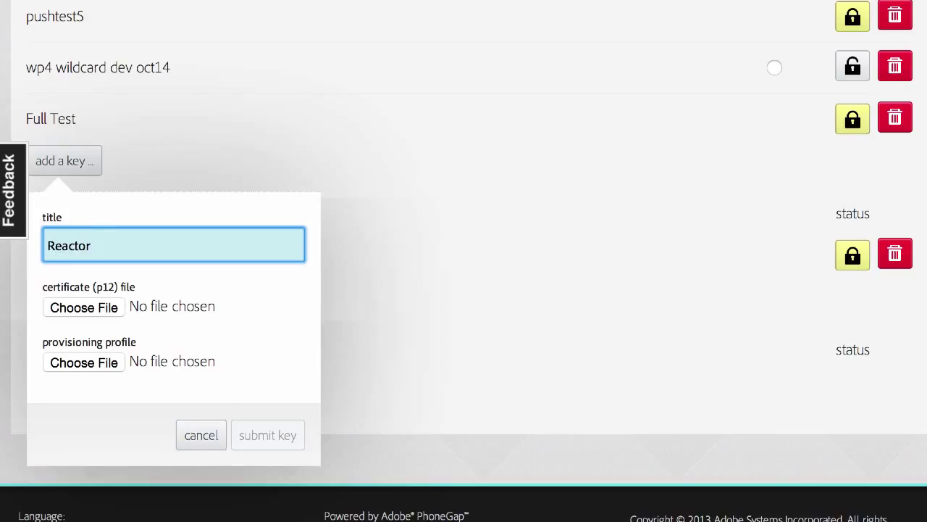
text(dev test)
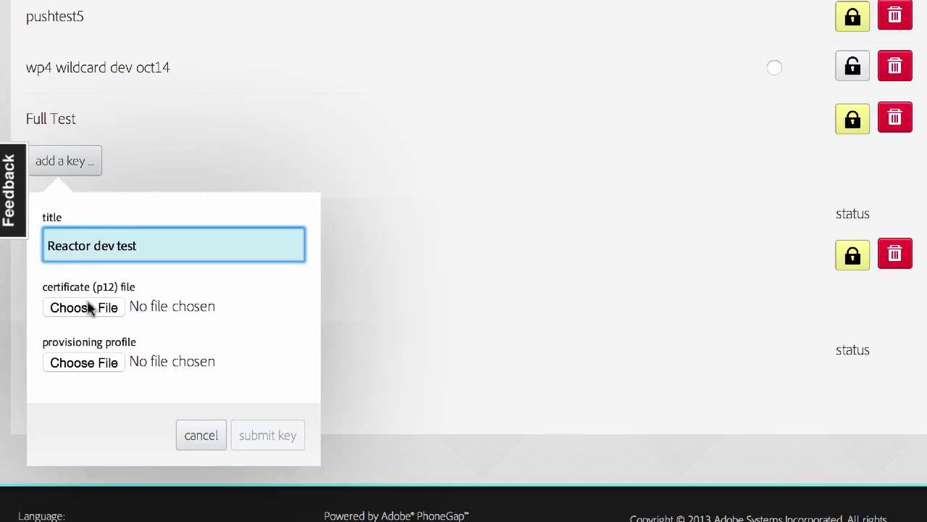
click(84, 307)
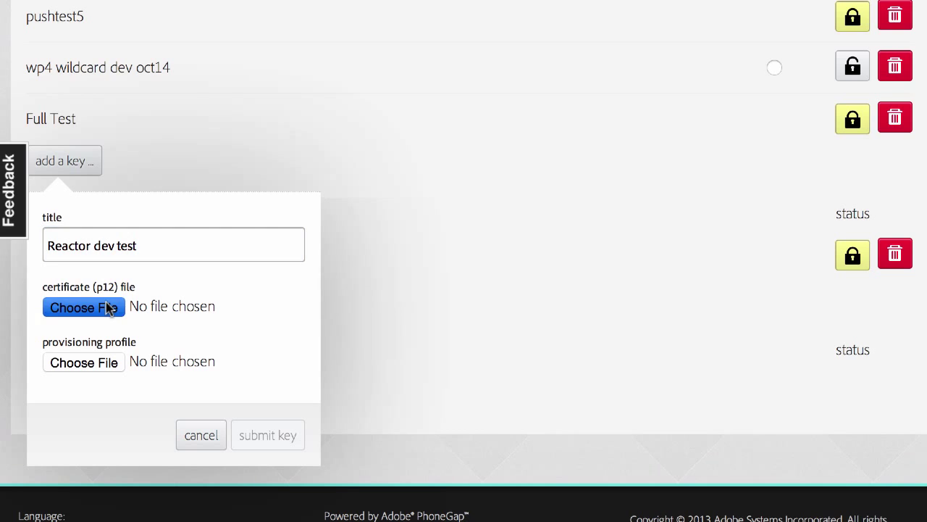
click(83, 306)
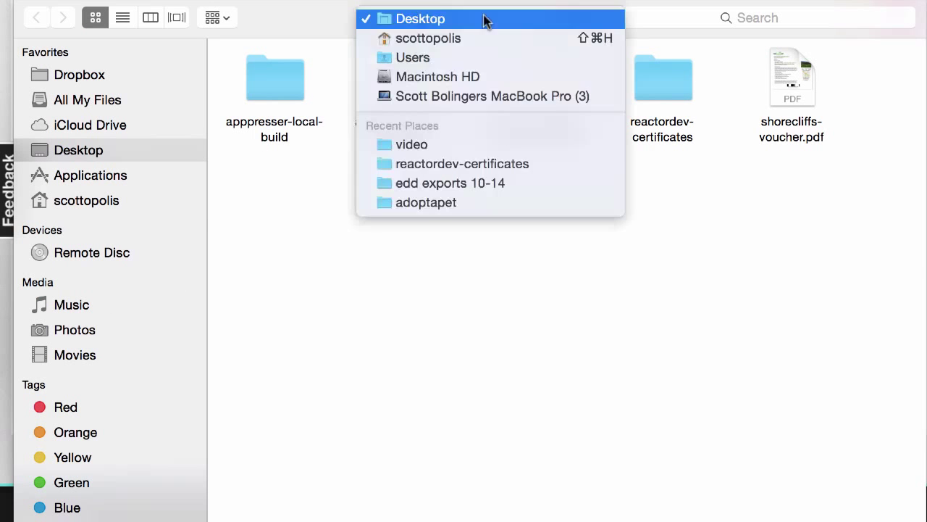
click(462, 163)
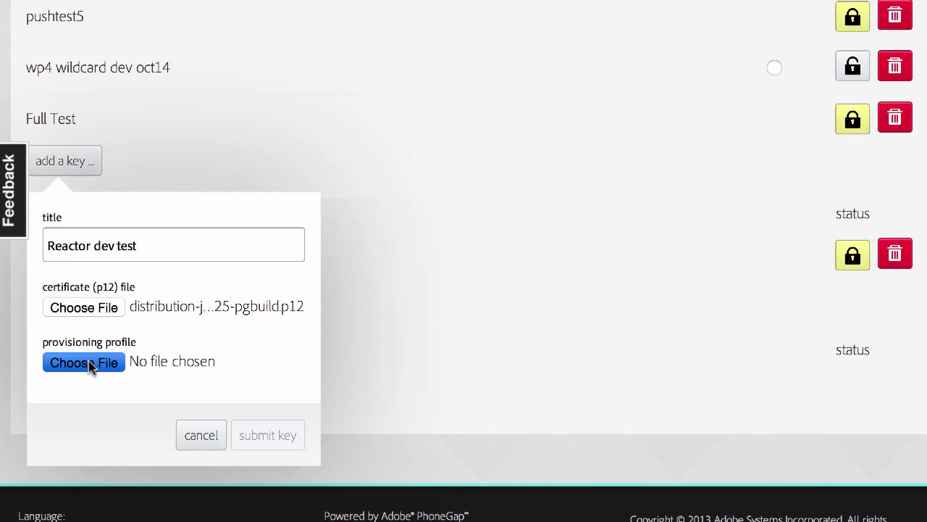
click(83, 362)
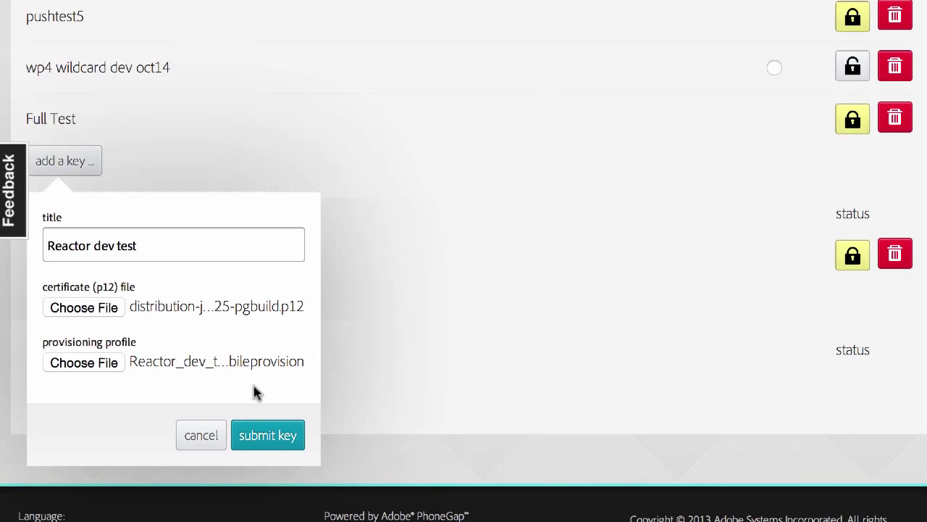
click(267, 434)
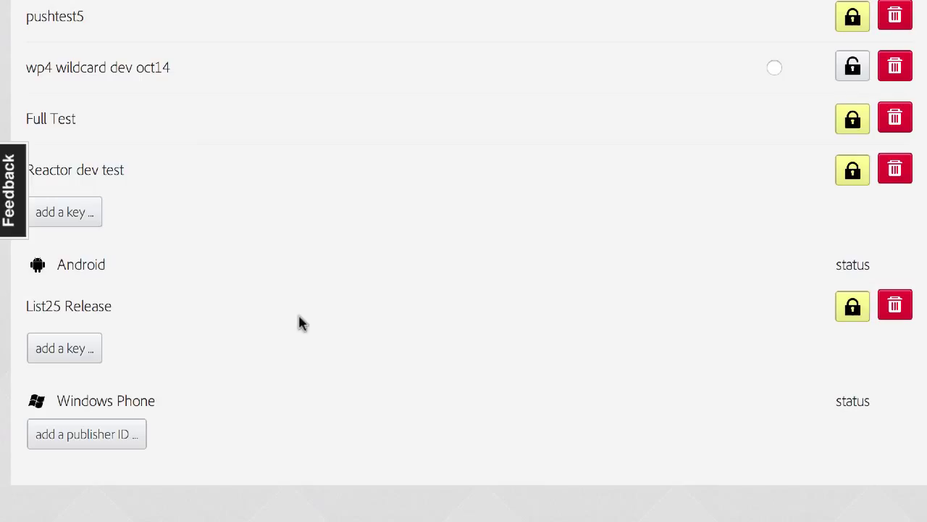
mouse_move(747, 150)
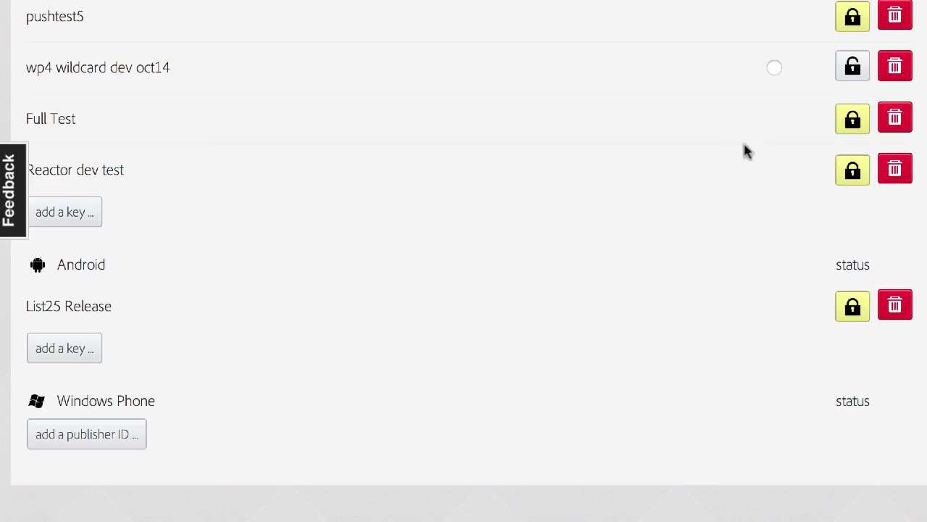
Unlock the 'Reactor dev test' key by entering and submitting its certificate password
scroll(up, 3)
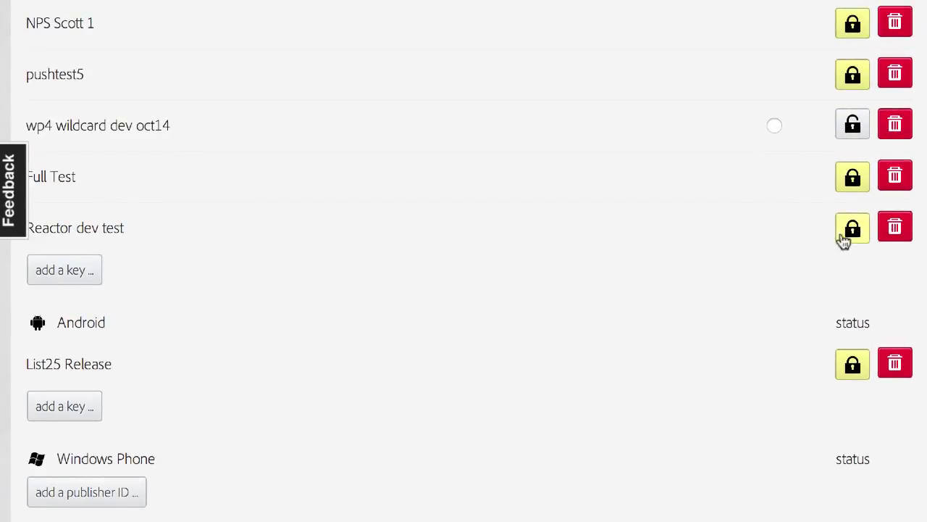
mouse_move(852, 228)
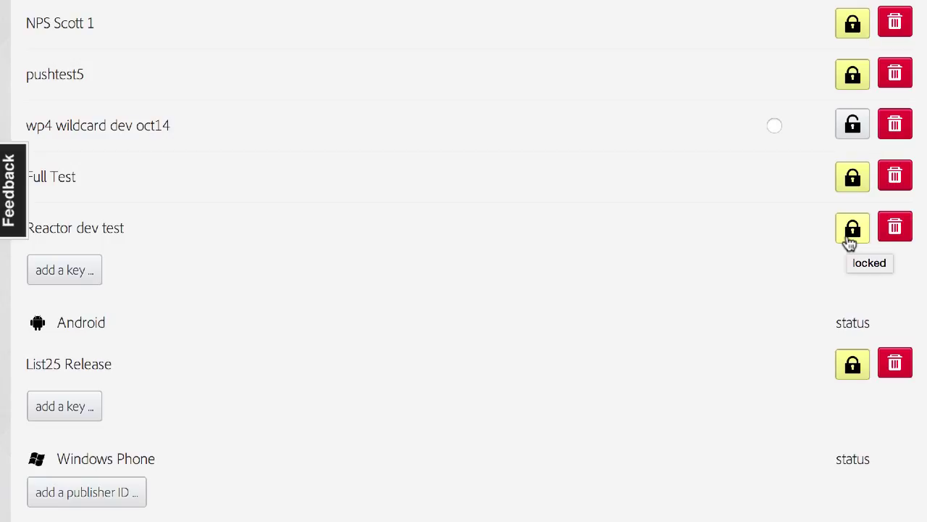
mouse_move(858, 233)
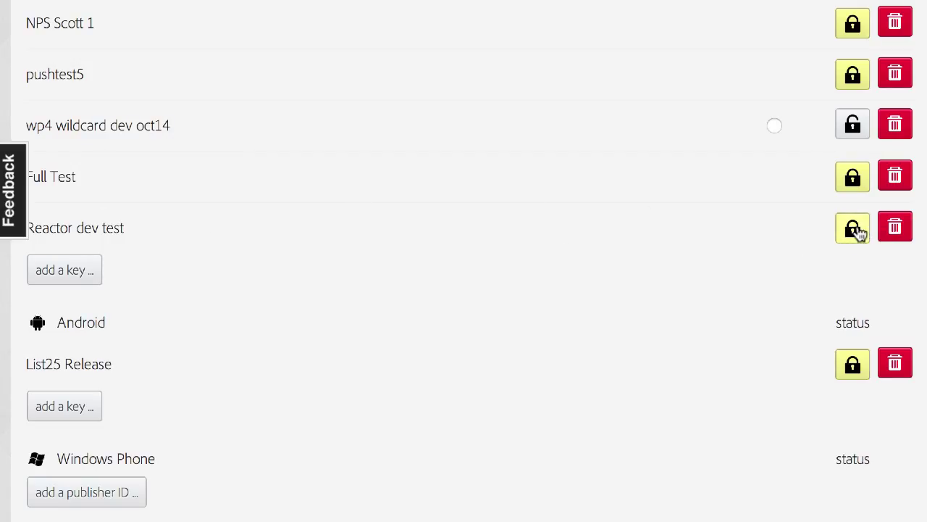
click(852, 228)
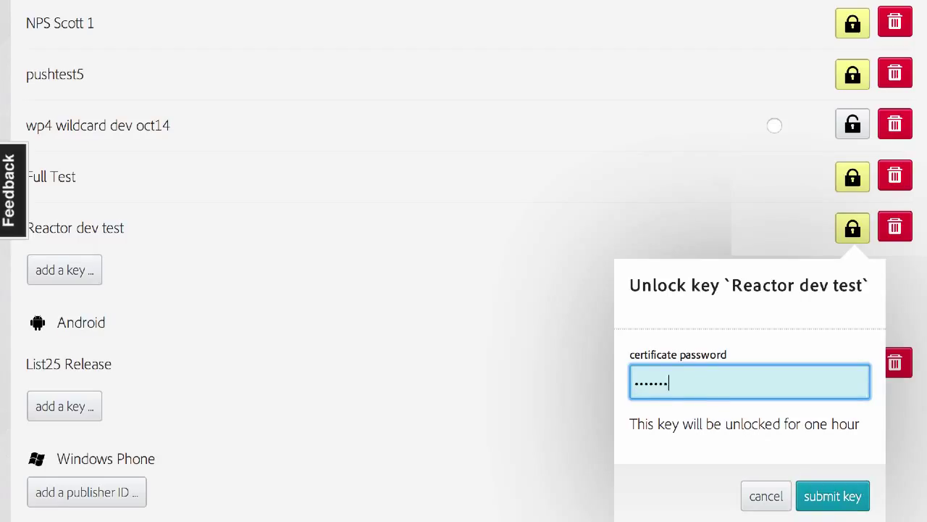
click(832, 496)
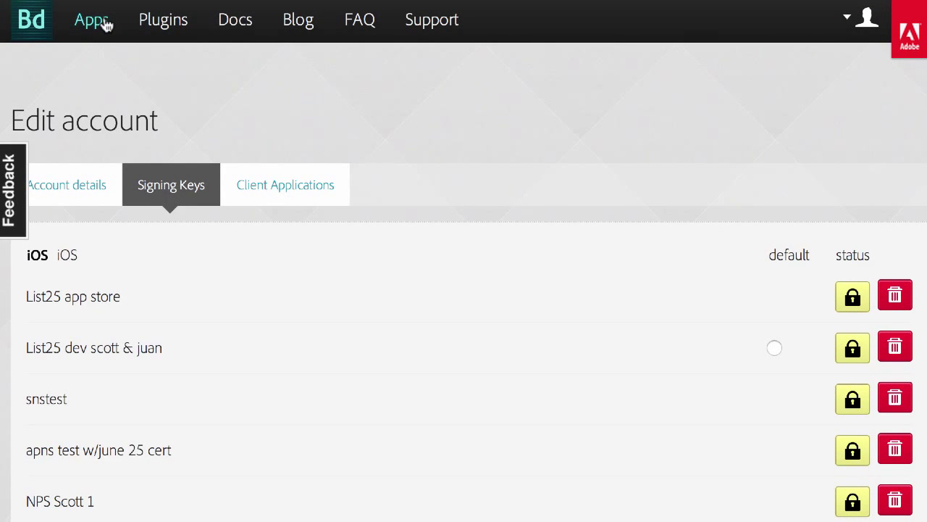
click(91, 20)
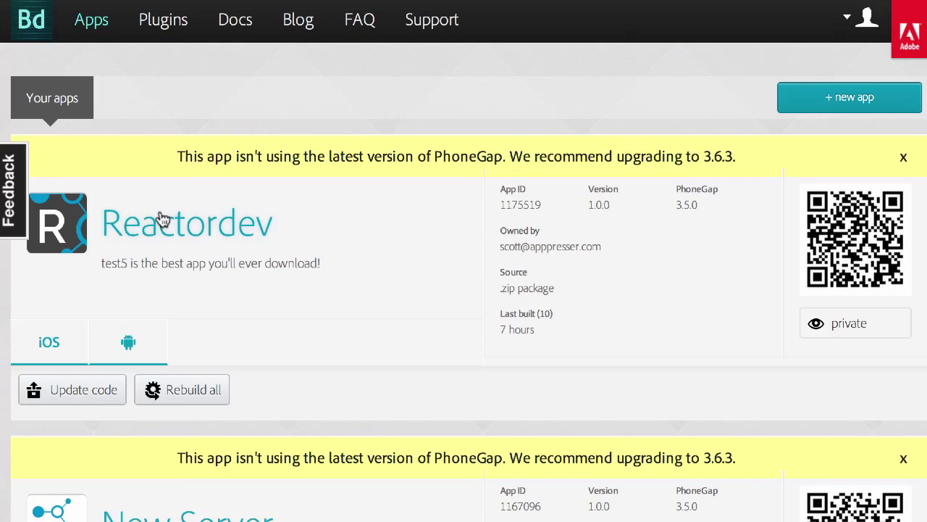
scroll(down, 3)
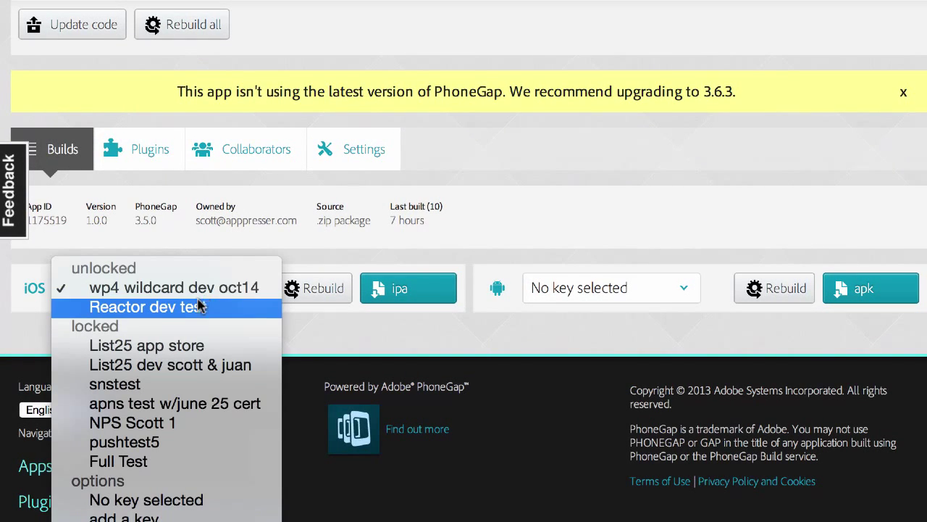
click(148, 306)
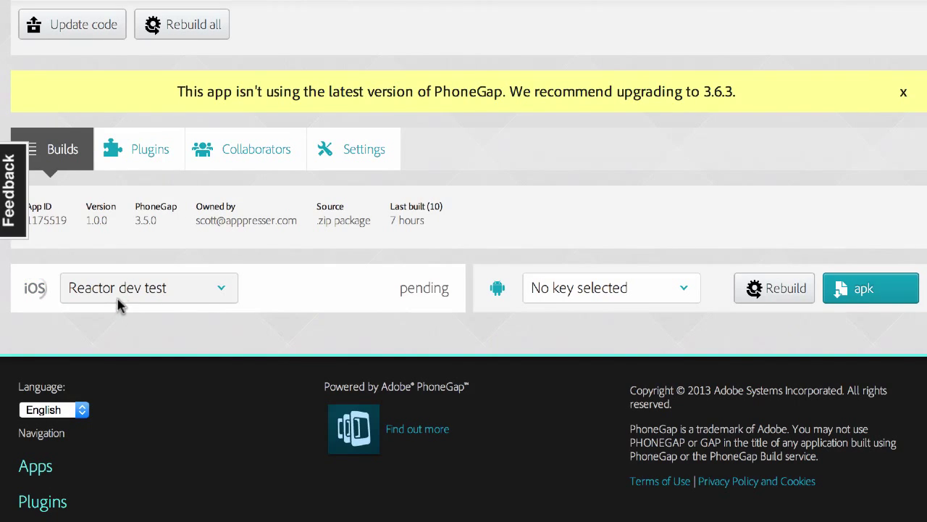
mouse_move(431, 212)
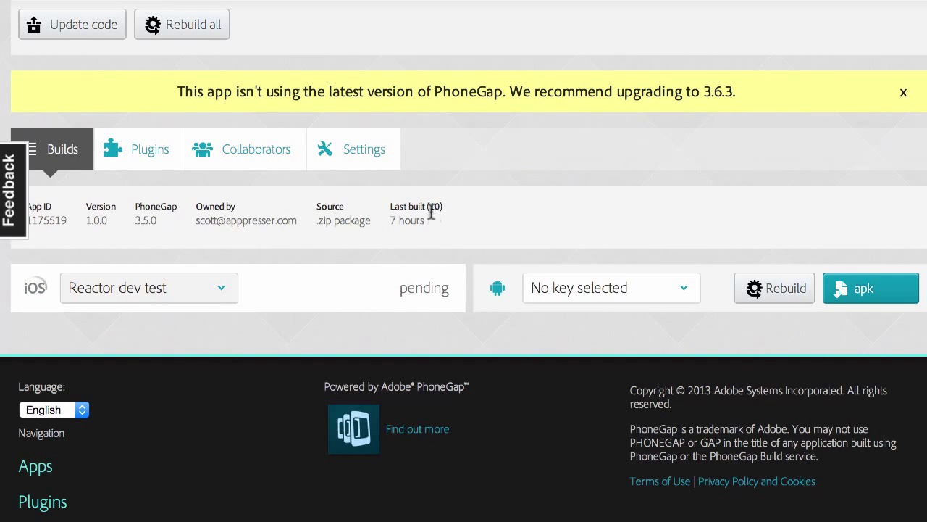
scroll(up, 3)
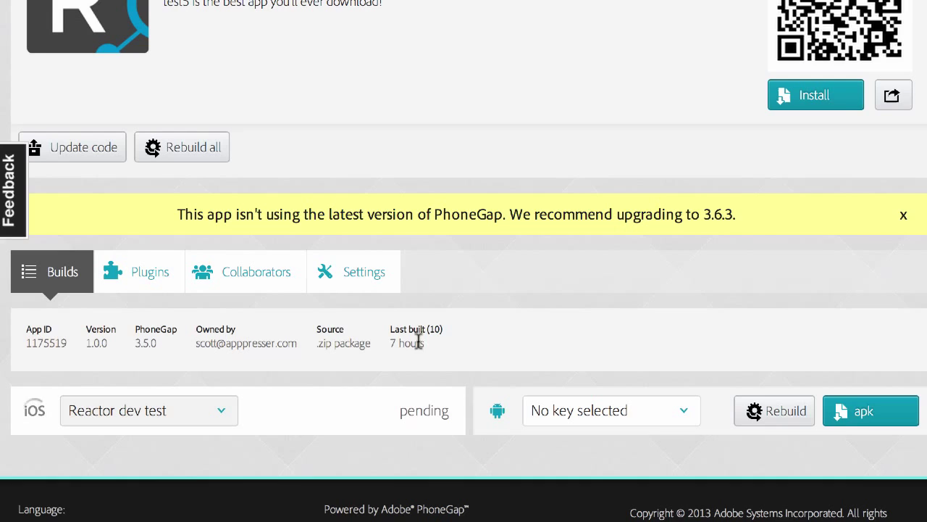
mouse_move(355, 285)
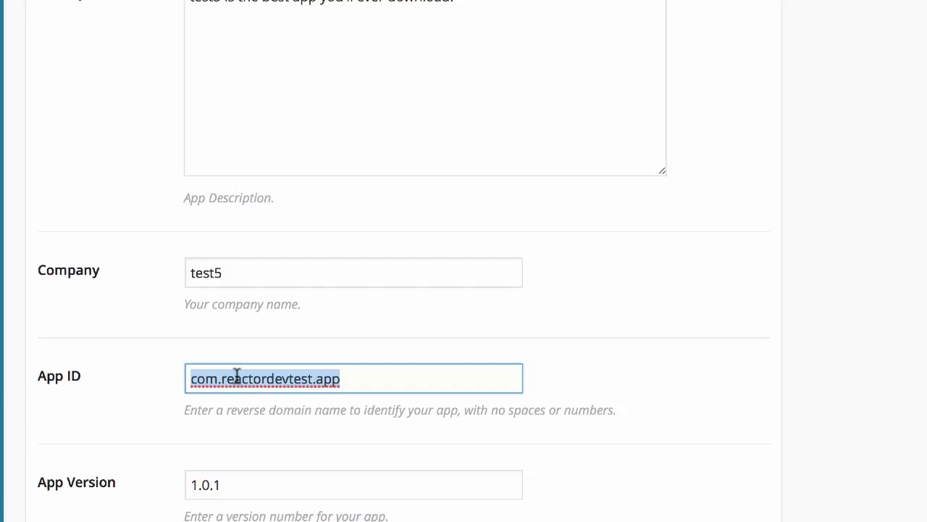
double_click(246, 379)
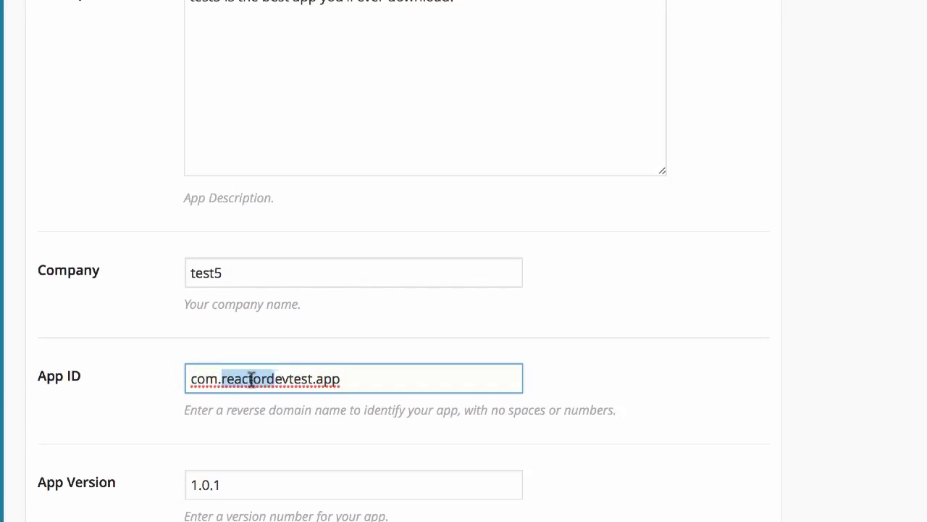
click(308, 378)
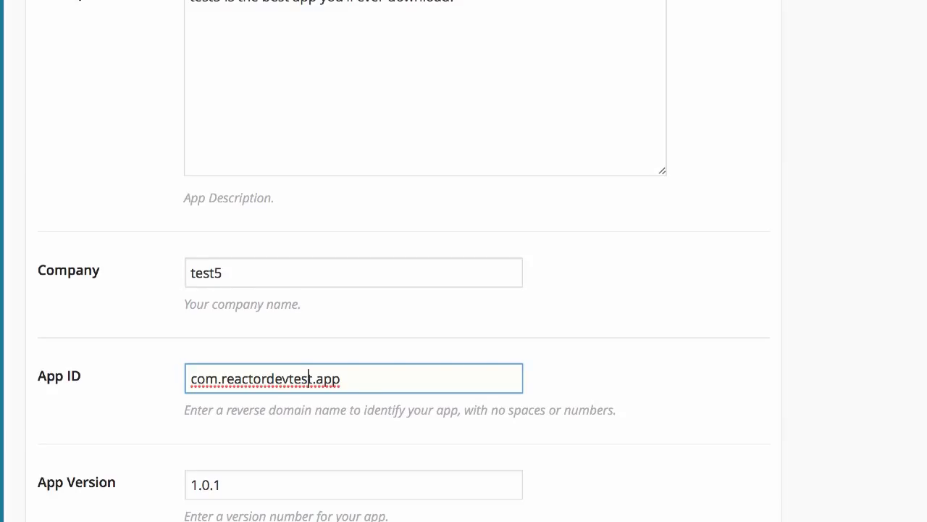
mouse_move(351, 378)
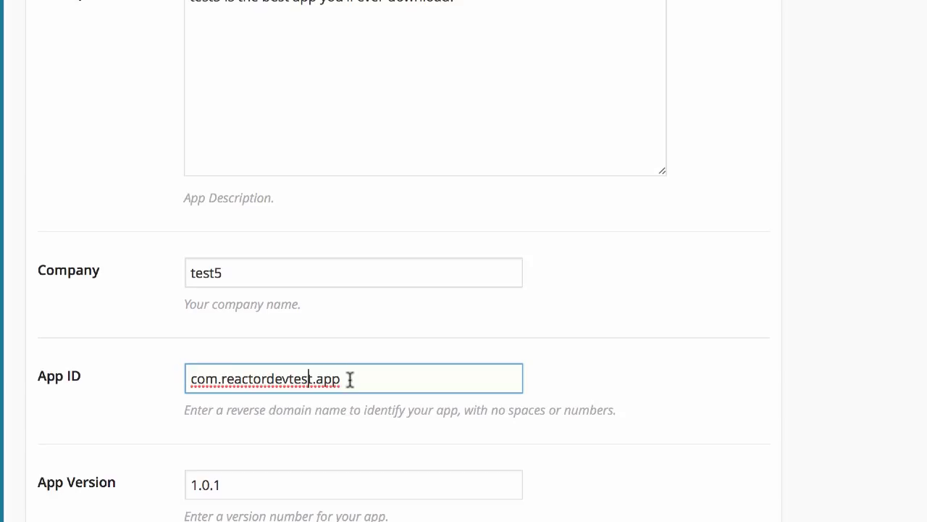
triple_click(290, 378)
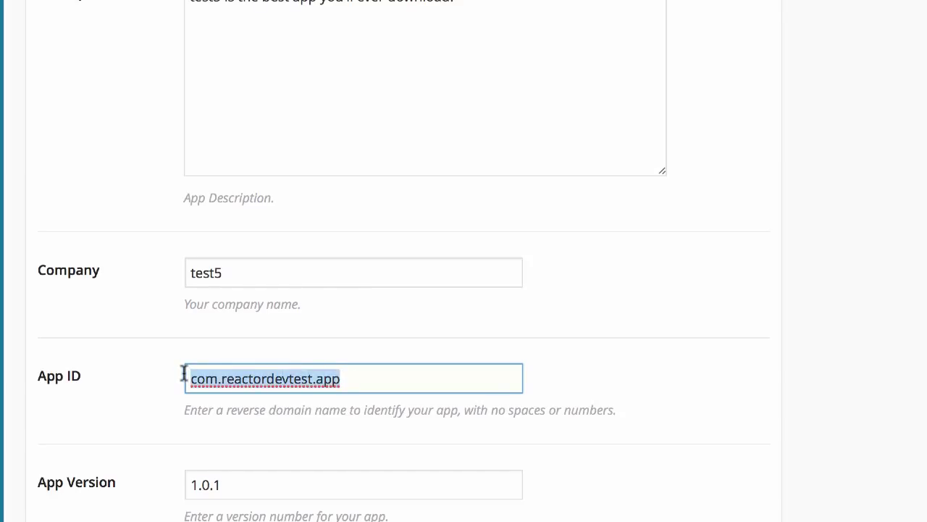
click(372, 378)
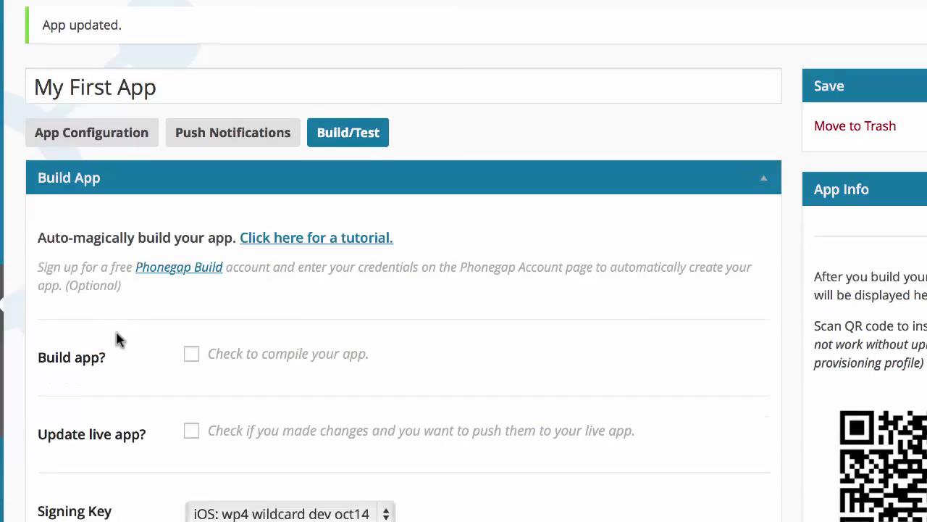
Scroll up on Reactor's Phonegap Build settings page showing the filled Auth Token
scroll(up, 3)
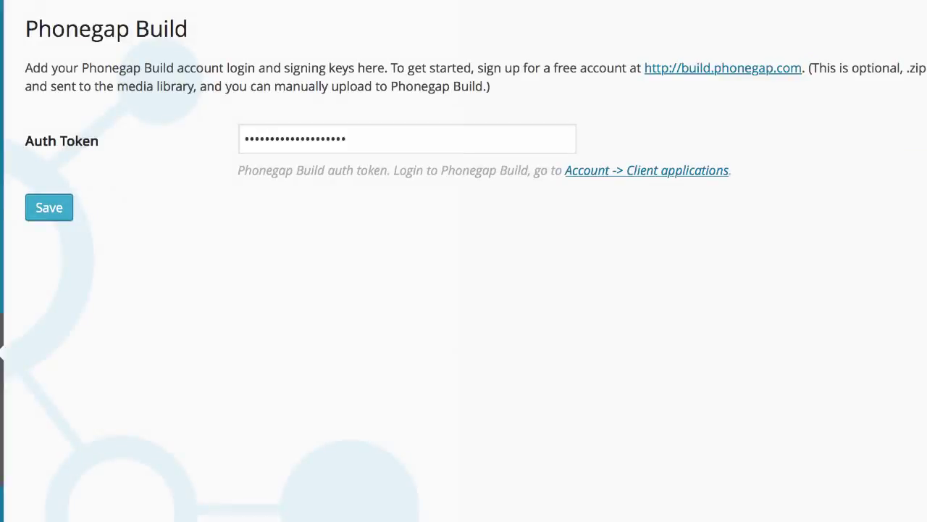
mouse_move(623, 180)
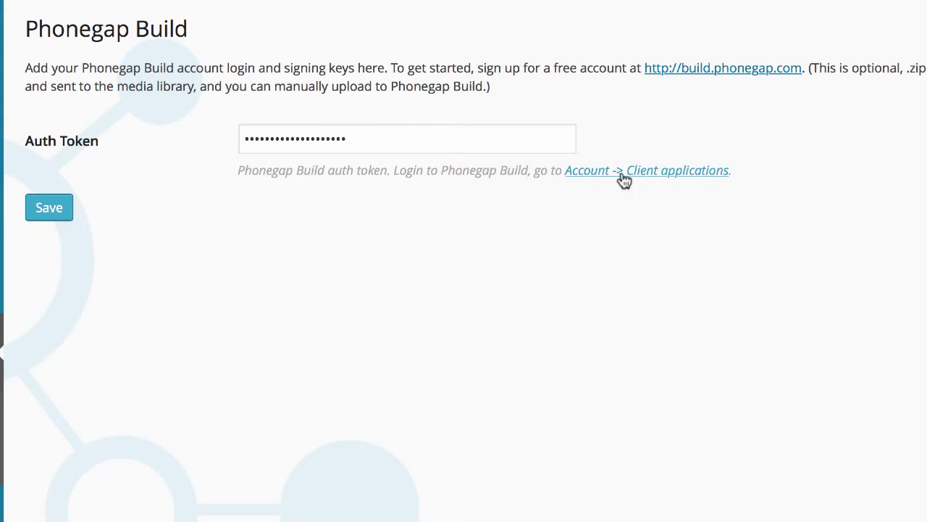
mouse_move(646, 170)
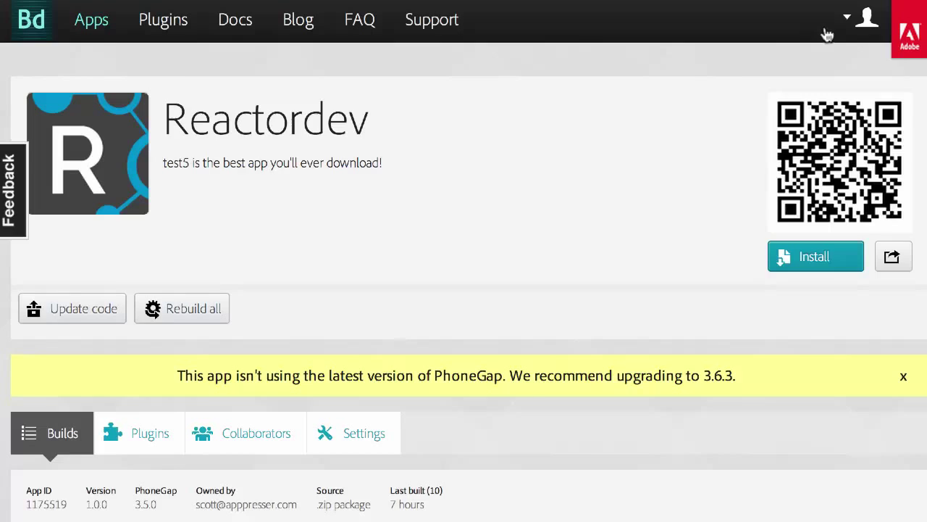
Choose Edit account from the user menu, landing on Client Applications
click(866, 18)
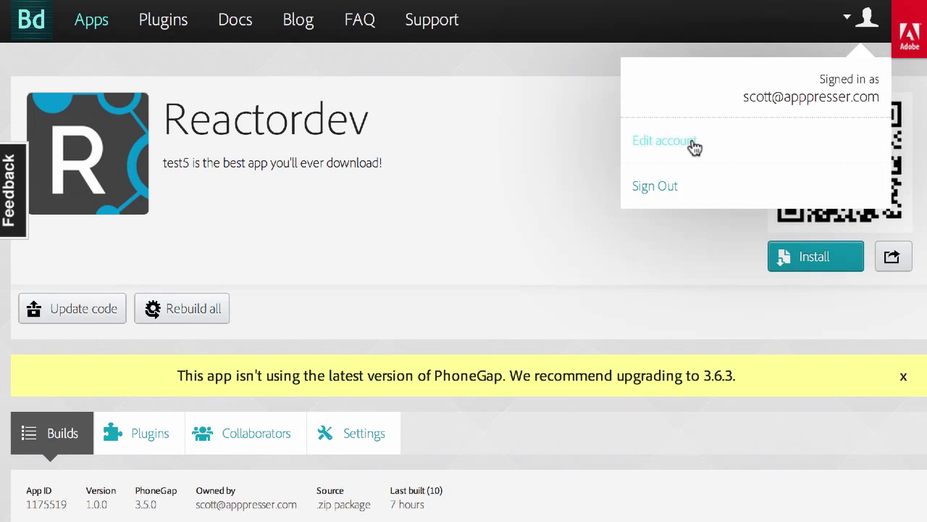
click(663, 140)
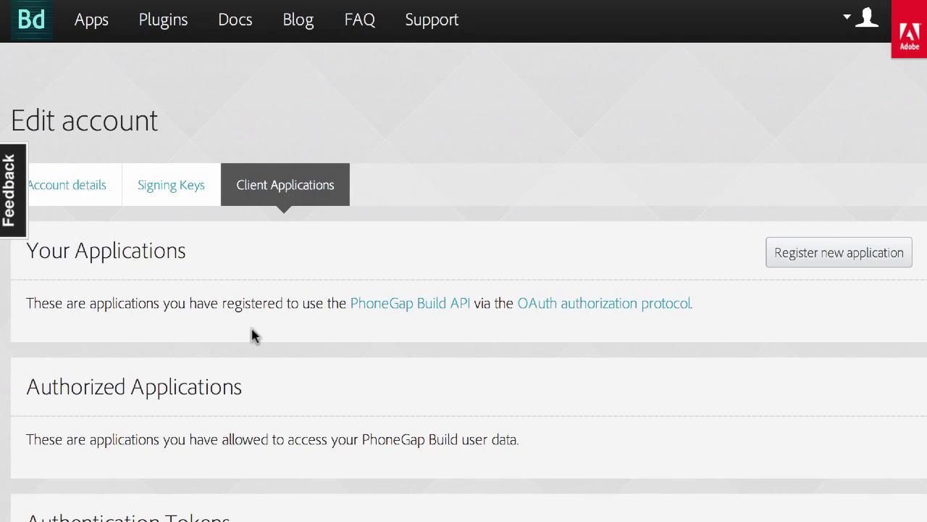
mouse_move(195, 515)
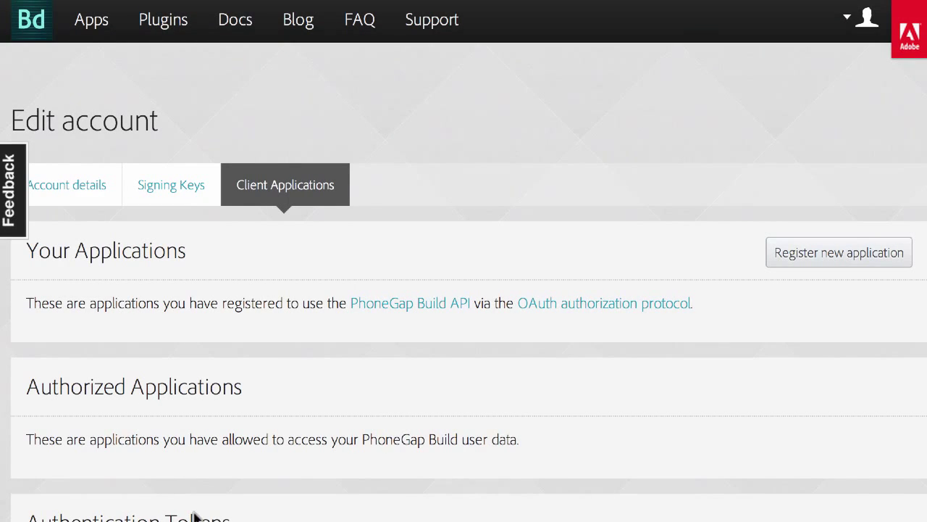
mouse_move(281, 394)
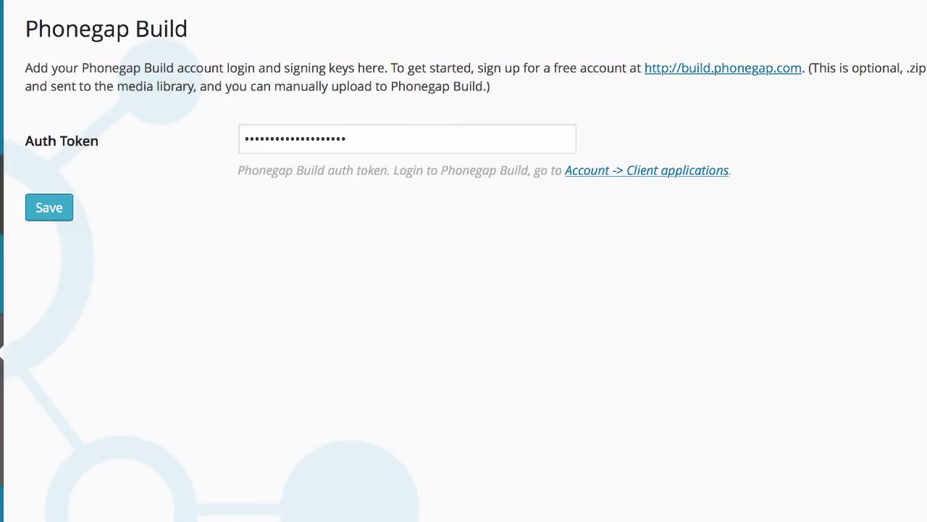
mouse_move(232, 297)
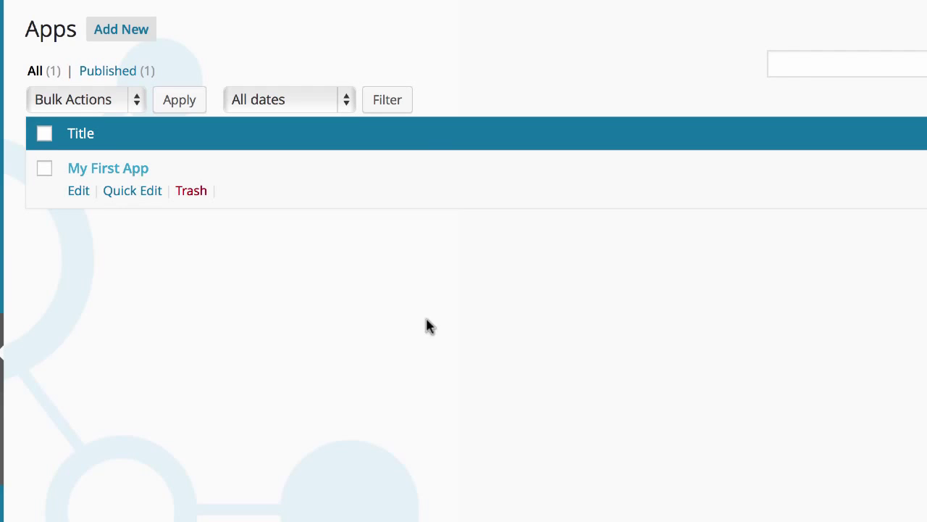
Open My First App and select 'iOS: Reactor dev test' as its Build/Test signing key
click(107, 167)
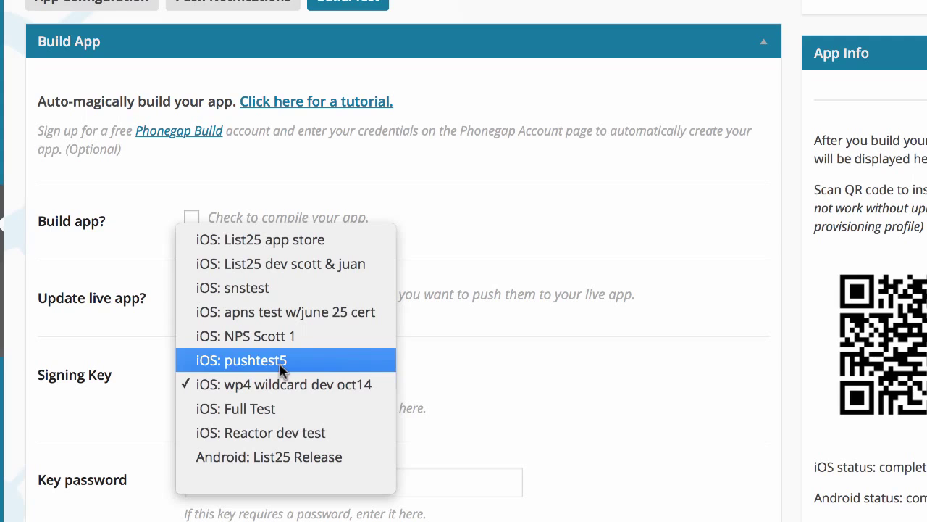
mouse_move(260, 432)
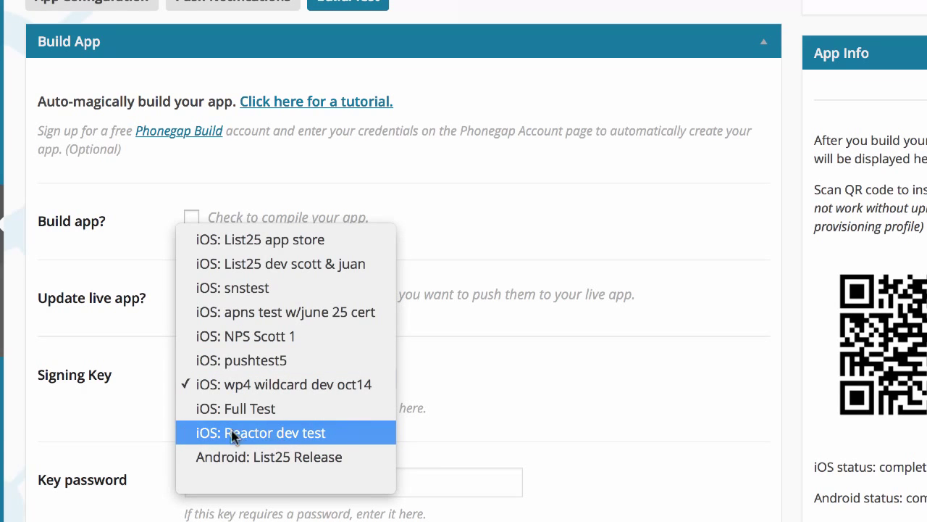
click(260, 432)
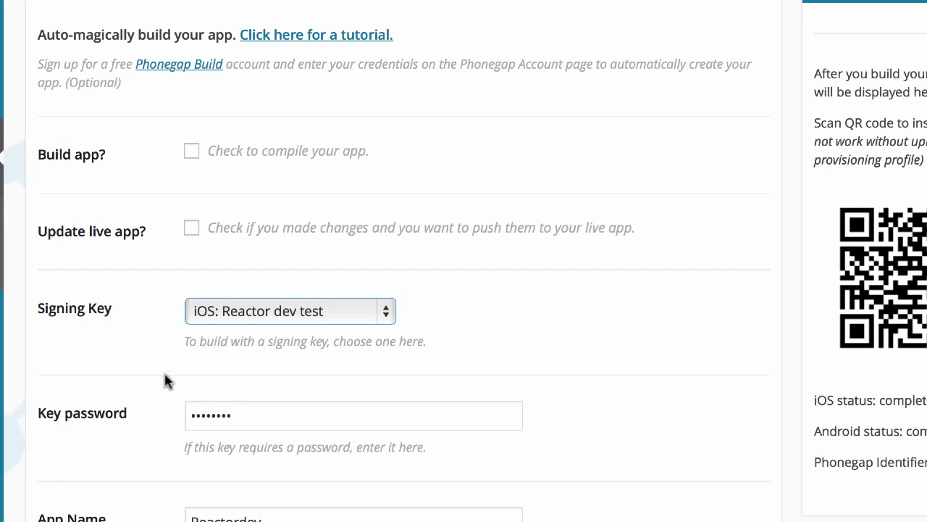
mouse_move(260, 131)
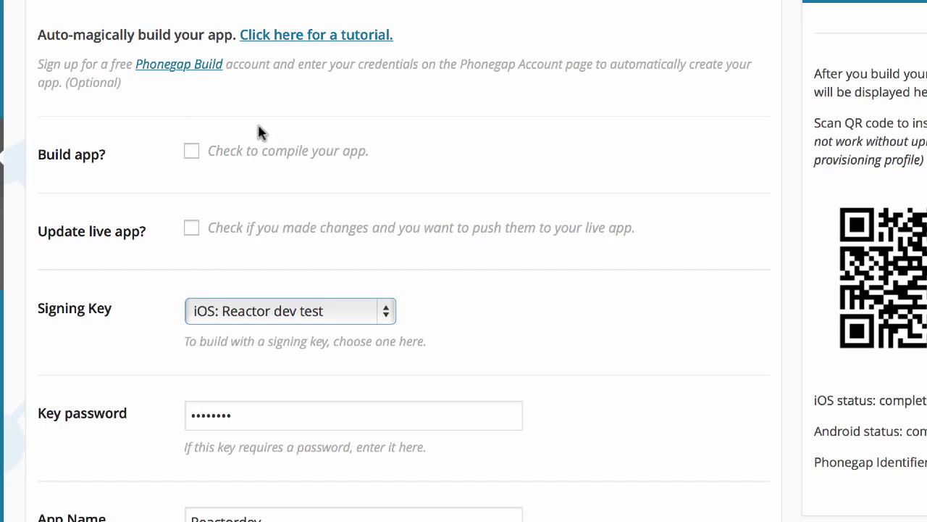
scroll(down, 3)
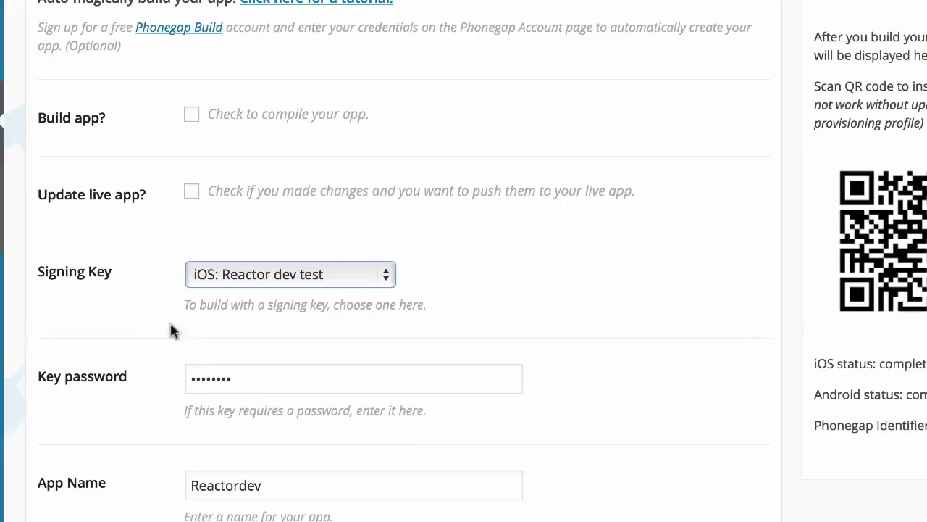
mouse_move(147, 478)
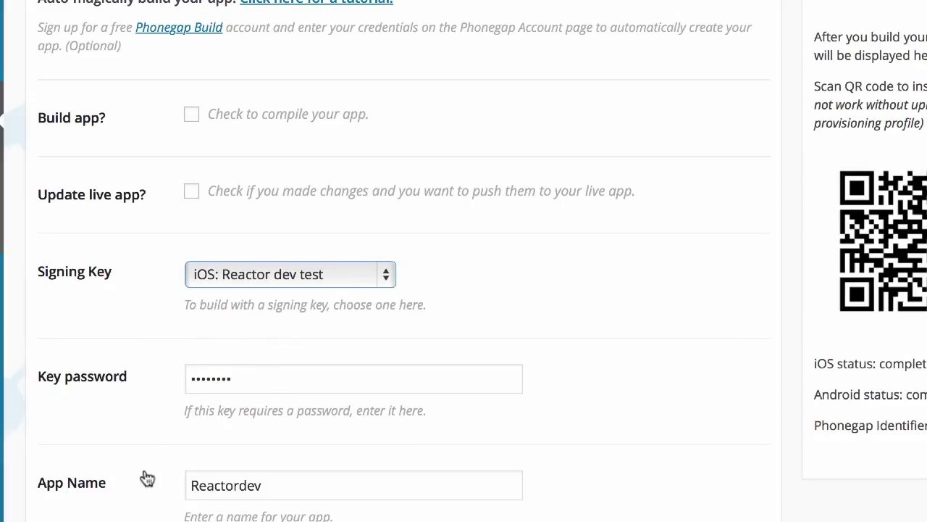
mouse_move(810, 474)
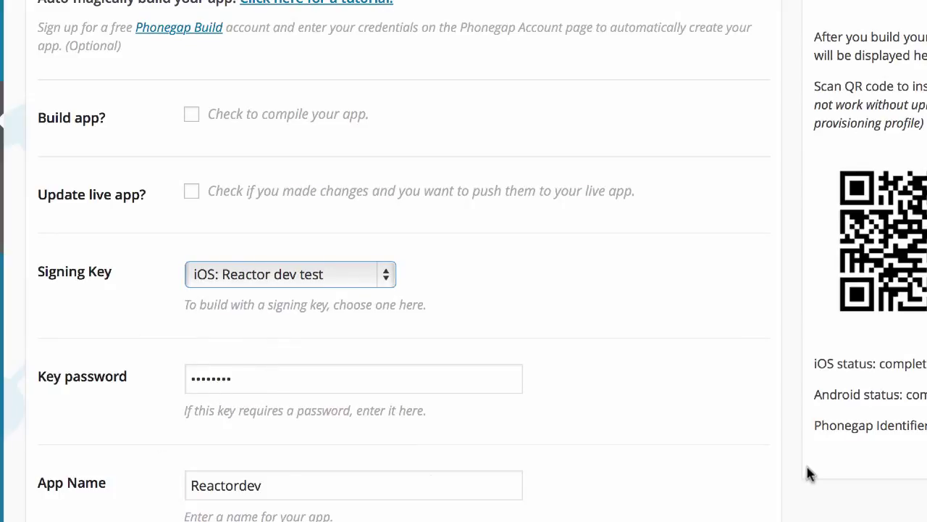
mouse_move(650, 421)
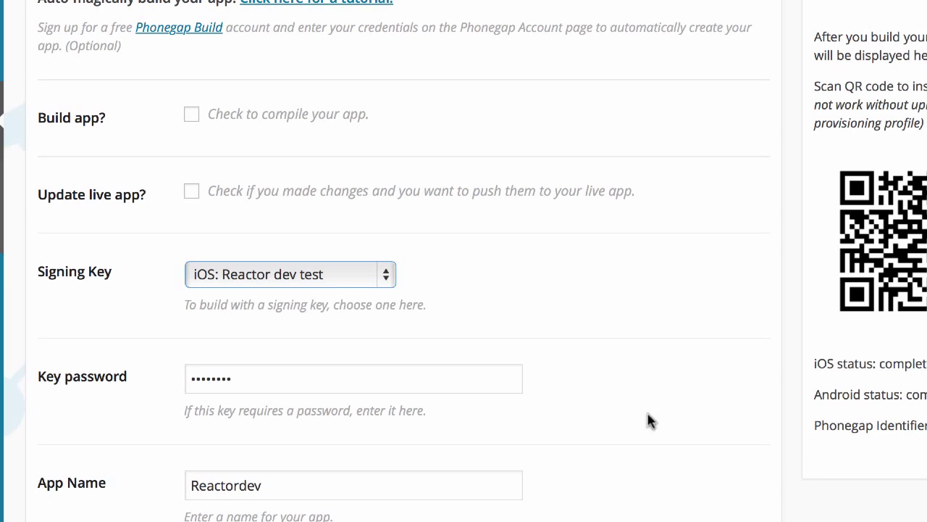
scroll(up, 3)
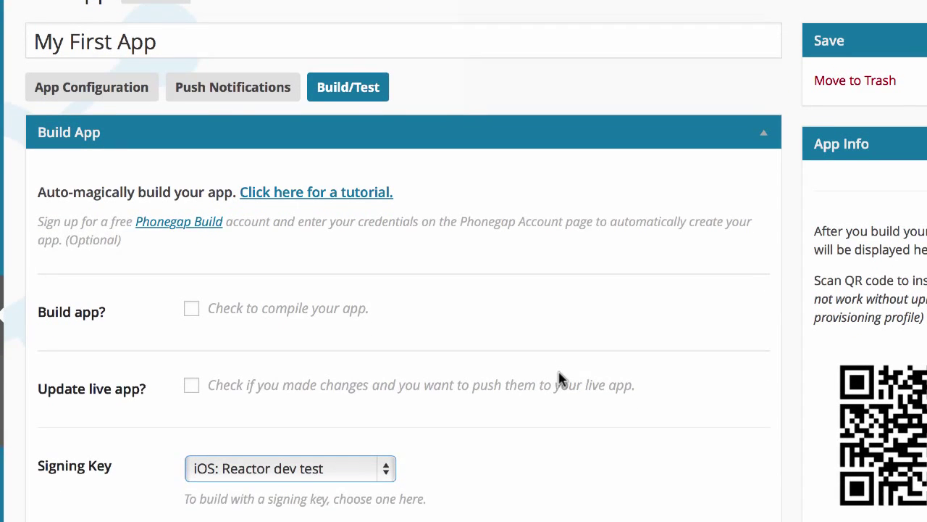
scroll(up, 3)
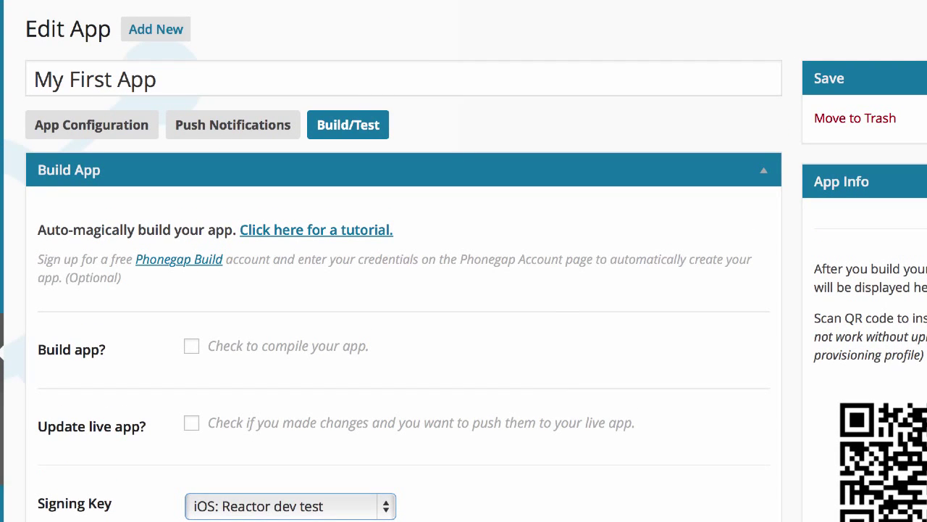